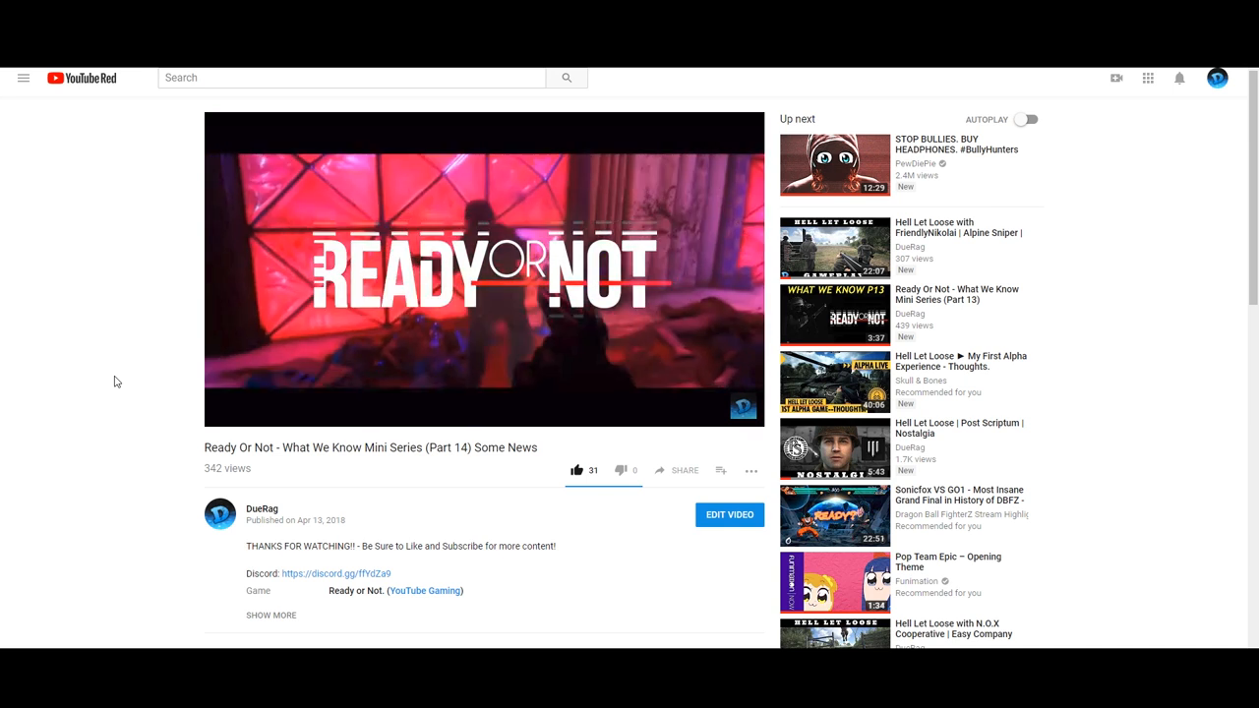
Step: Bring up the developer's reply stating the game runs offline after one online launch
click(484, 272)
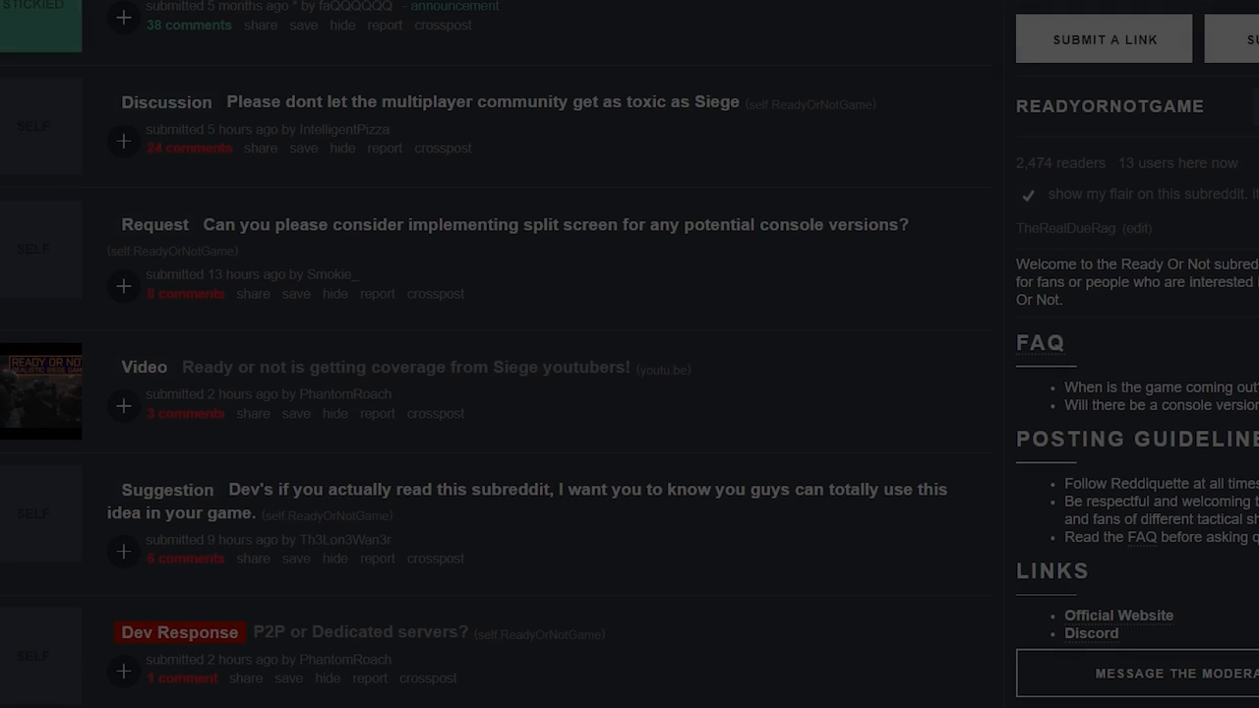
scroll(up, 3)
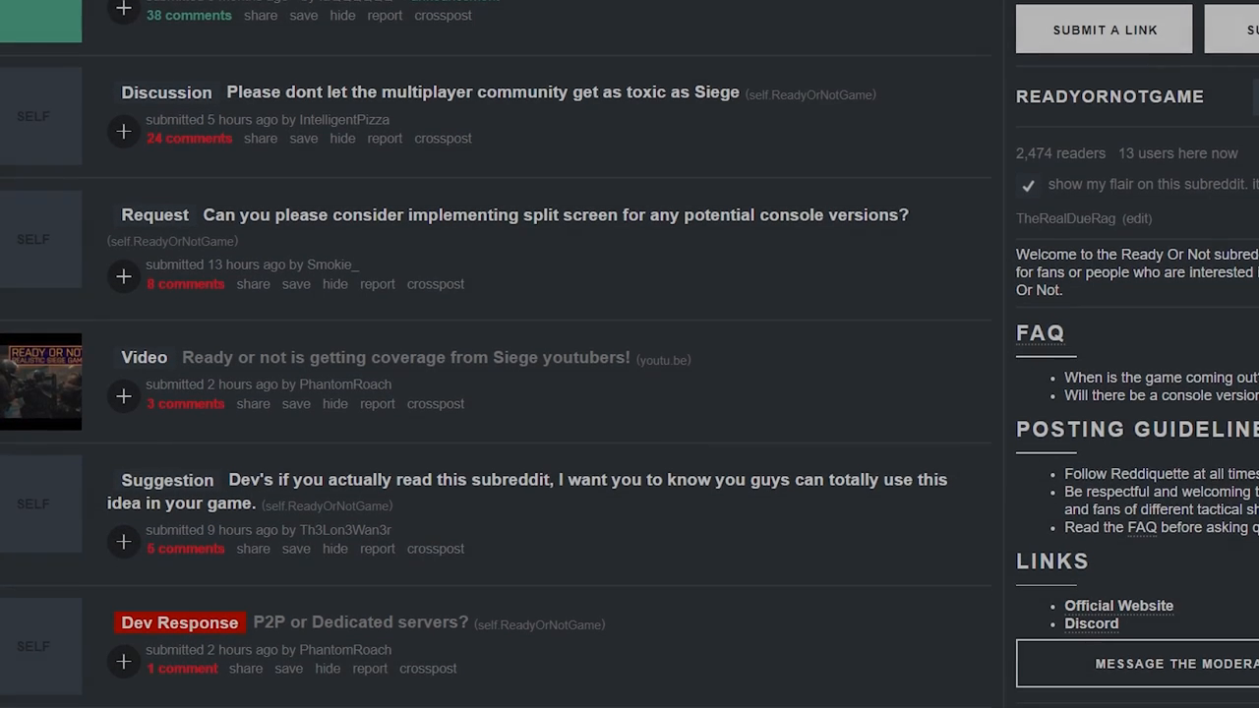
scroll(down, 3)
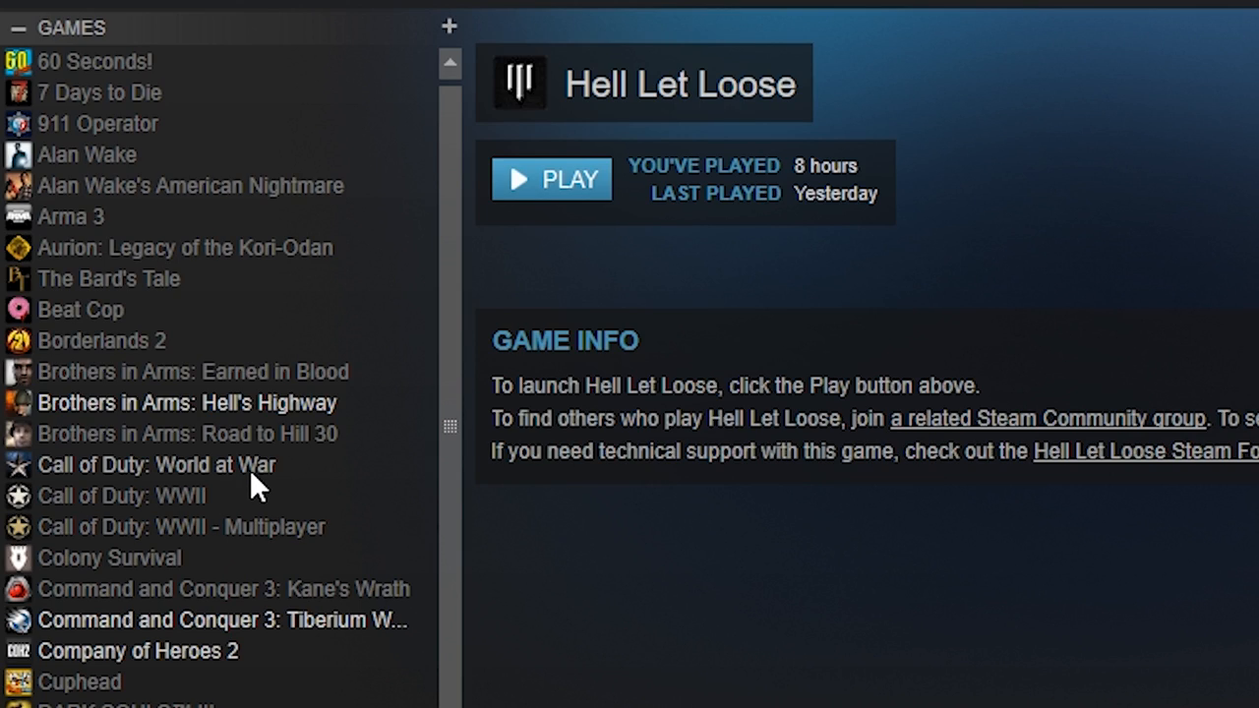
mouse_move(325, 232)
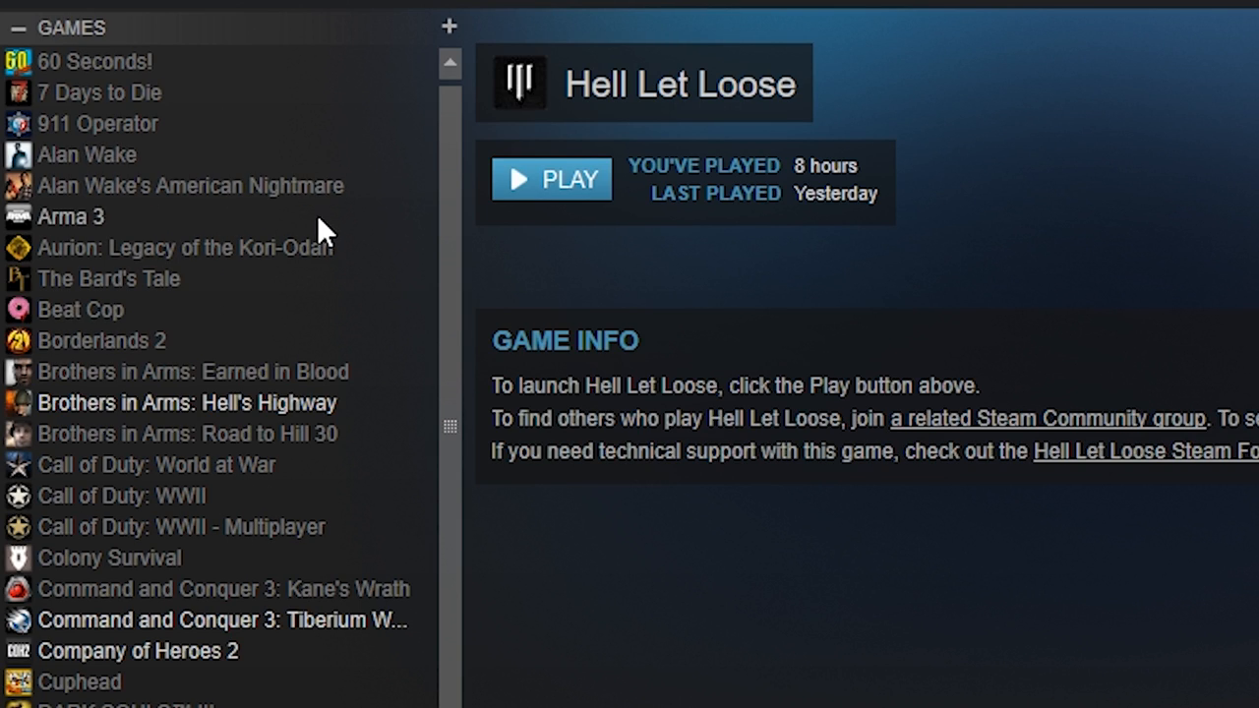
scroll(down, 3)
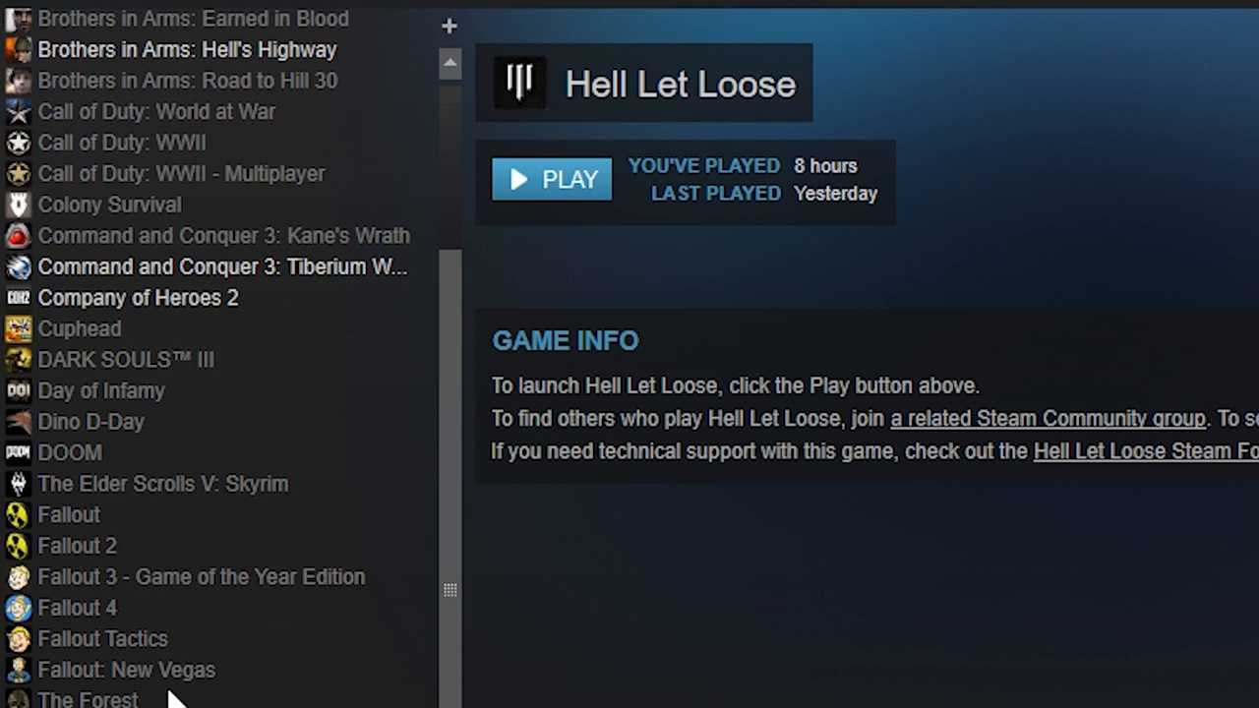
scroll(up, 3)
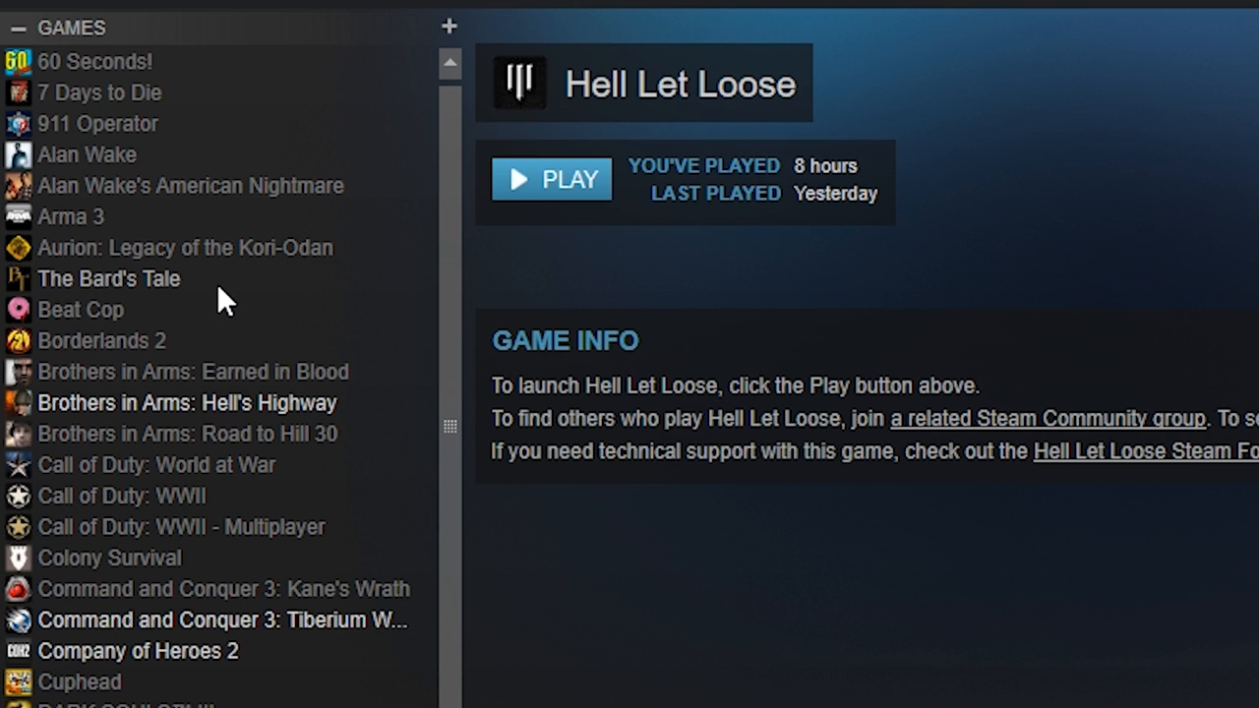
scroll(down, 3)
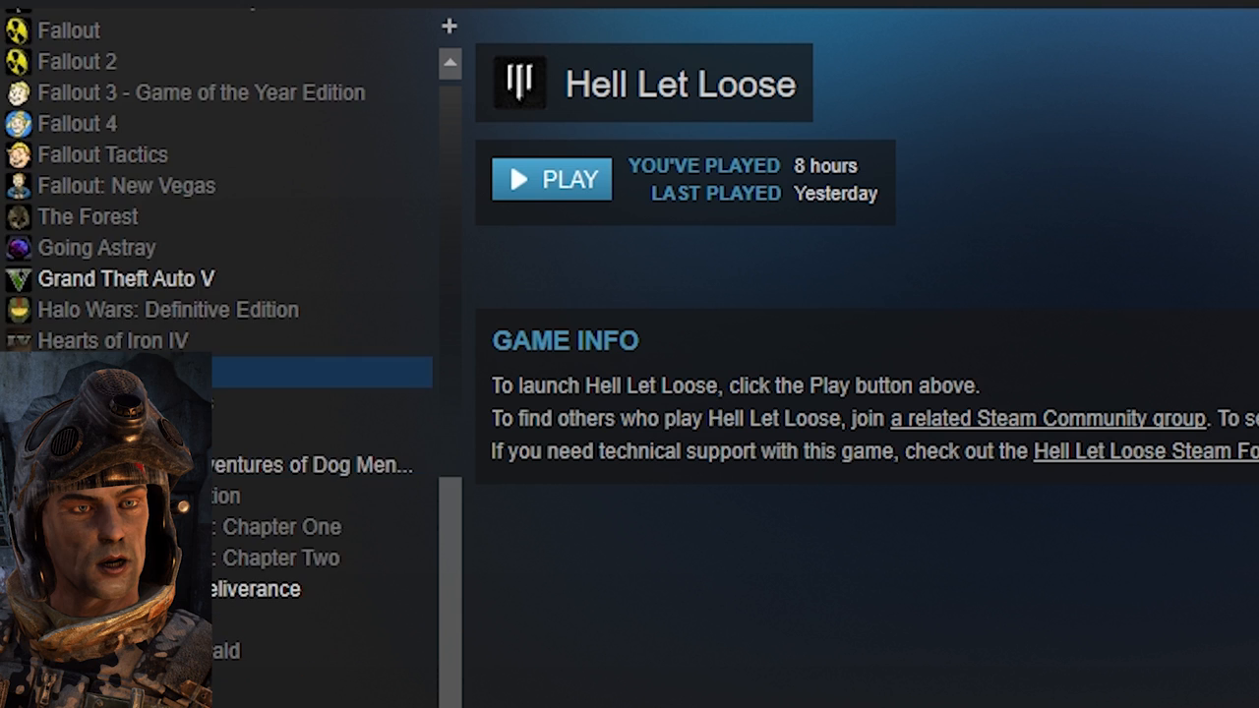
Step: Scroll the thread to the fan comment praising the developer's communication with players
scroll(up, 3)
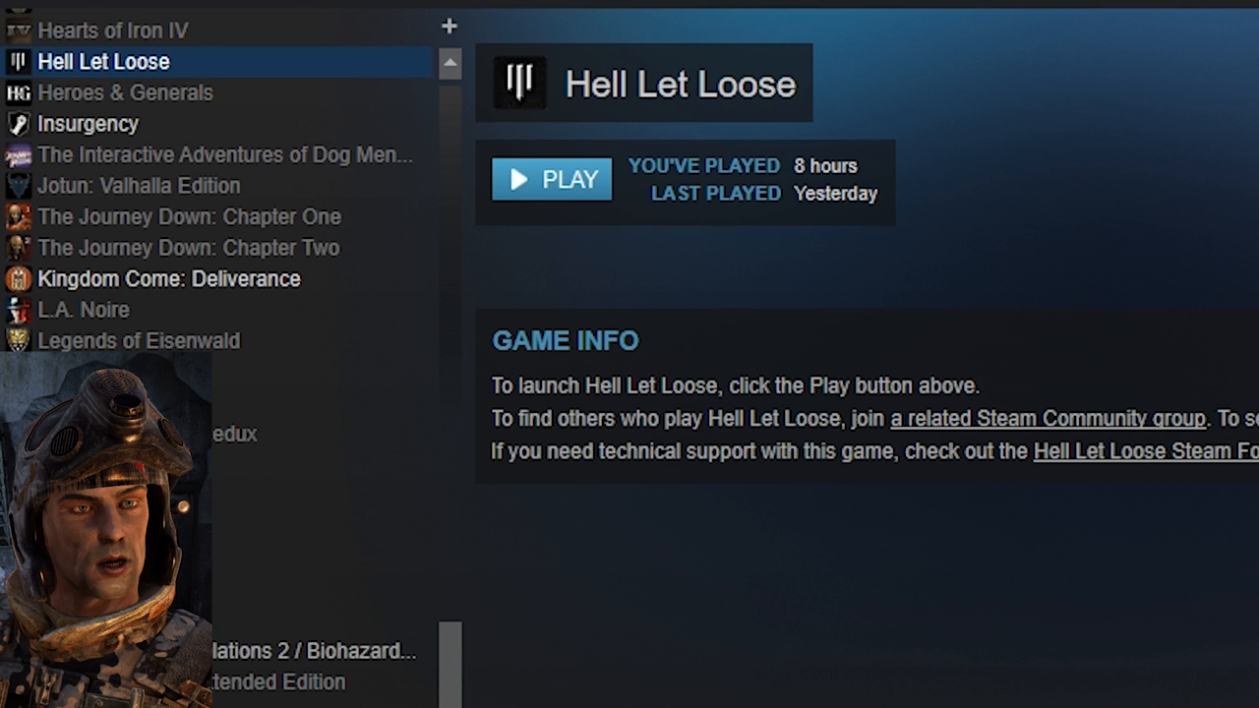
scroll(up, 3)
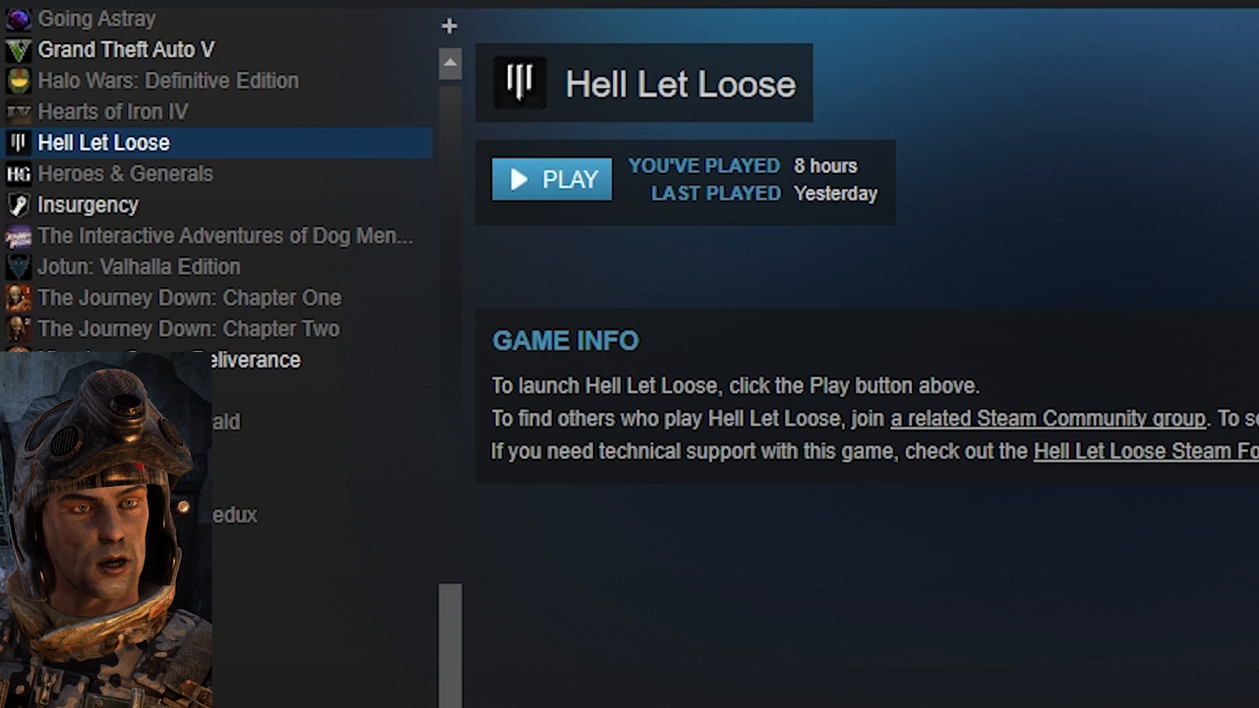
scroll(up, 3)
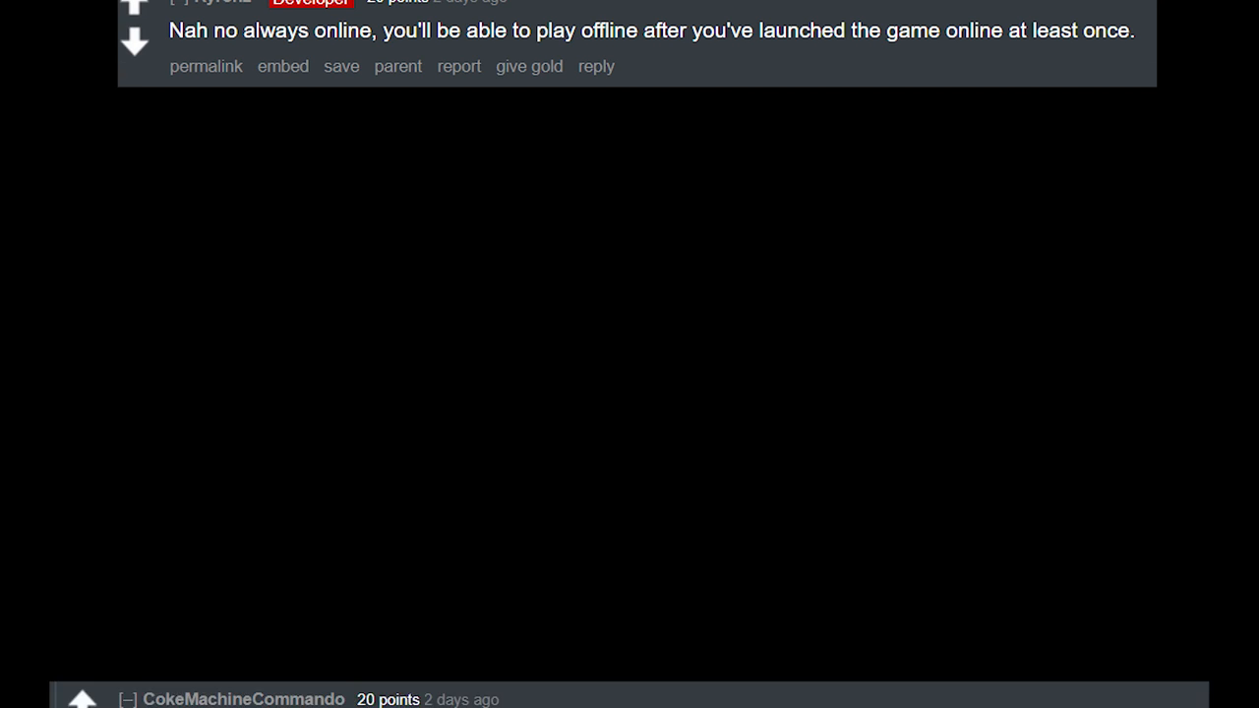
scroll(down, 3)
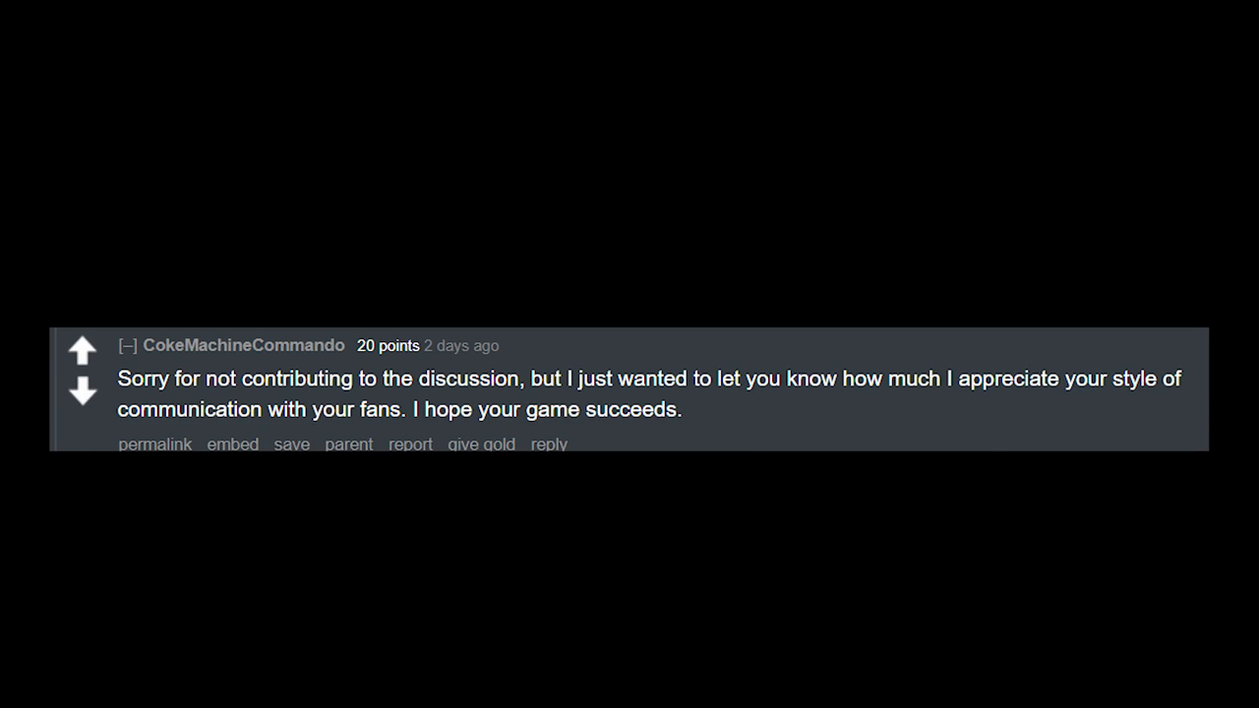